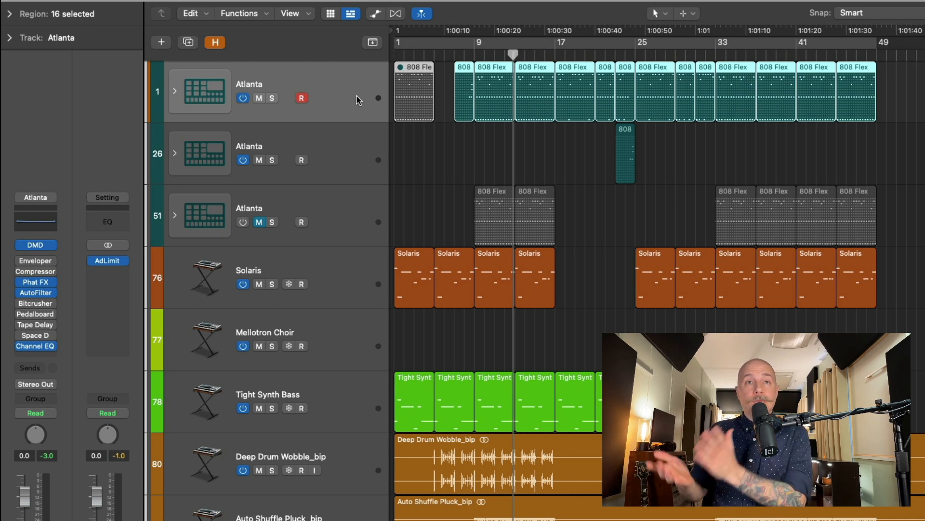
- Drag Transpose track points to +10 at bar 9 and −7 for the later section
scroll("down", 3)
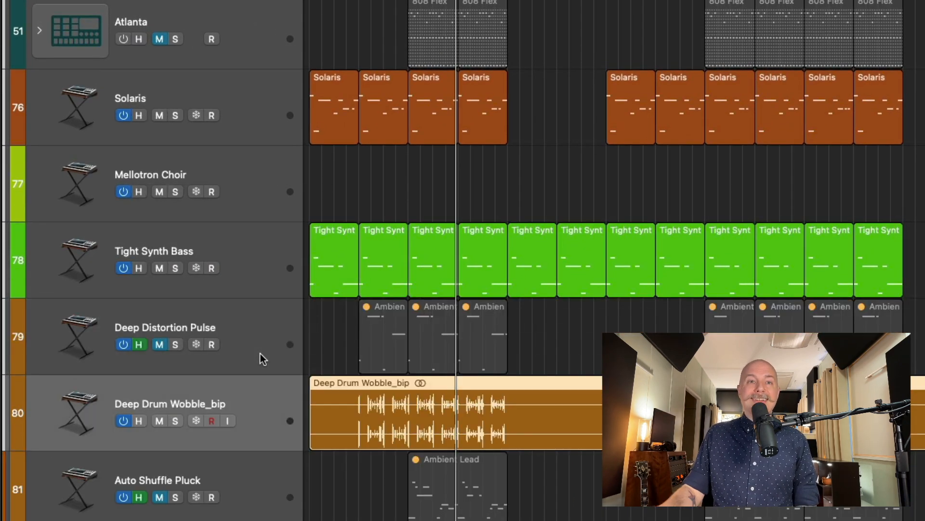
scroll("down", 3)
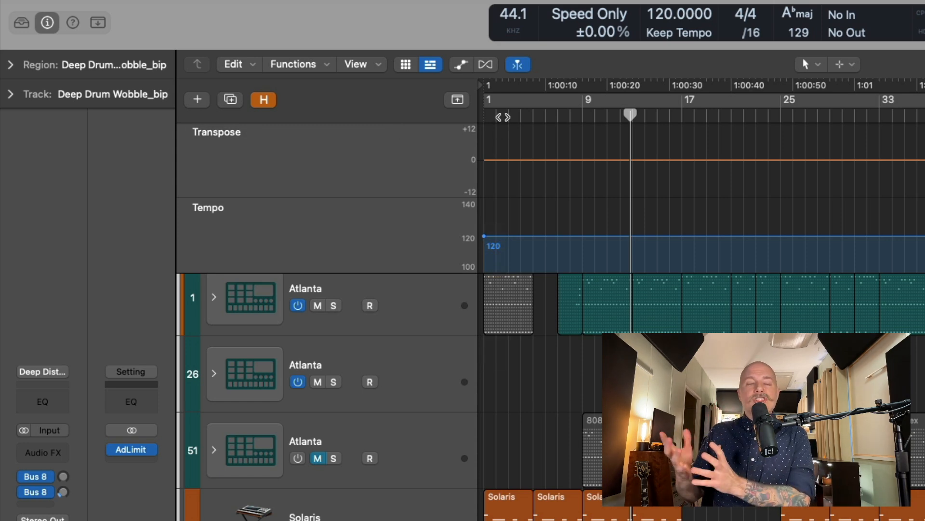
mouse_move(581, 170)
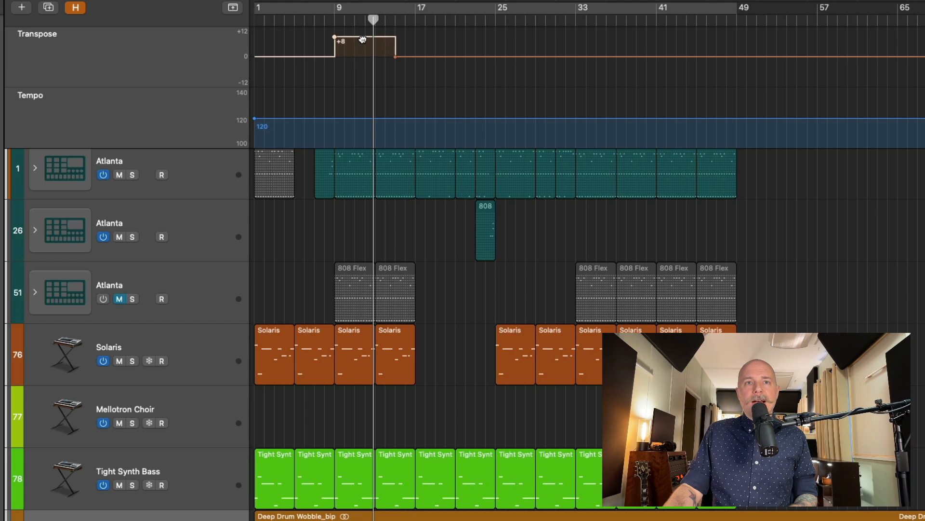
left_click_drag(365, 42, 365, 72)
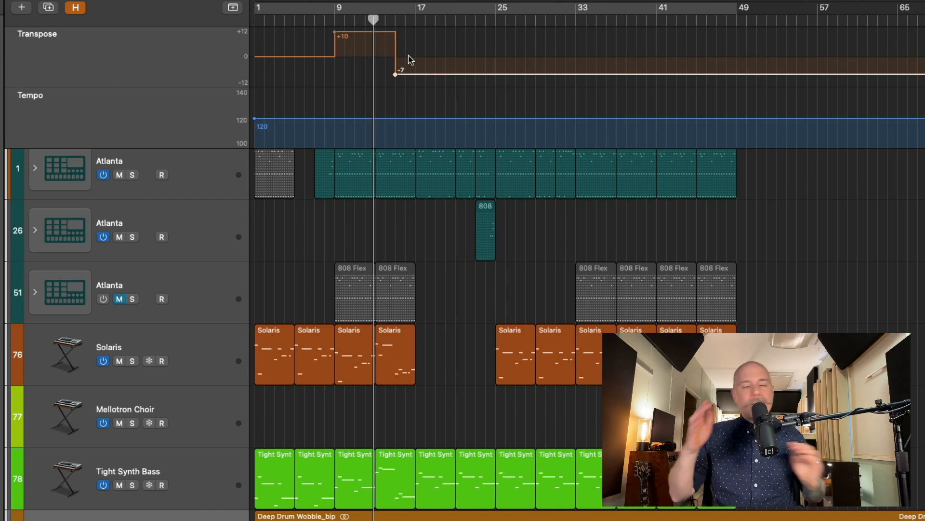
left_click_drag(395, 73, 395, 67)
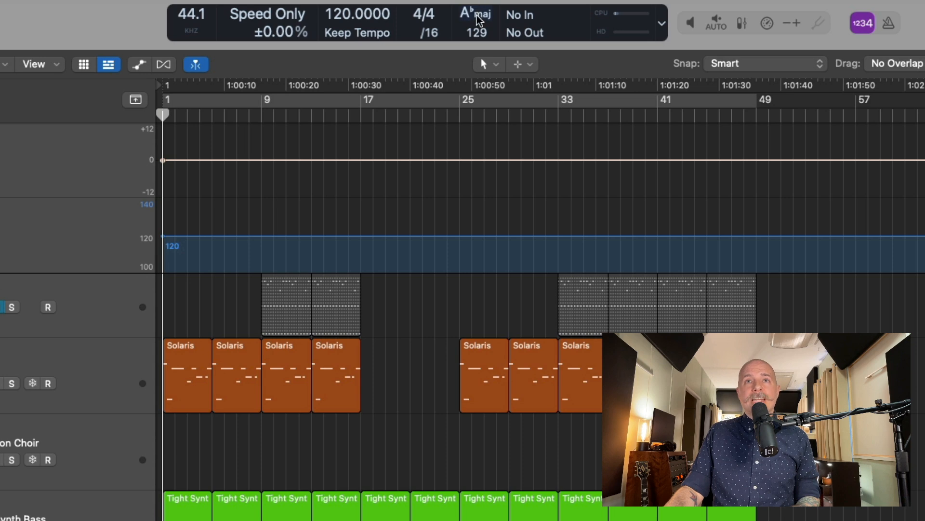
- Pick B minor from the key signature list in the control bar LCD
left_click(471, 15)
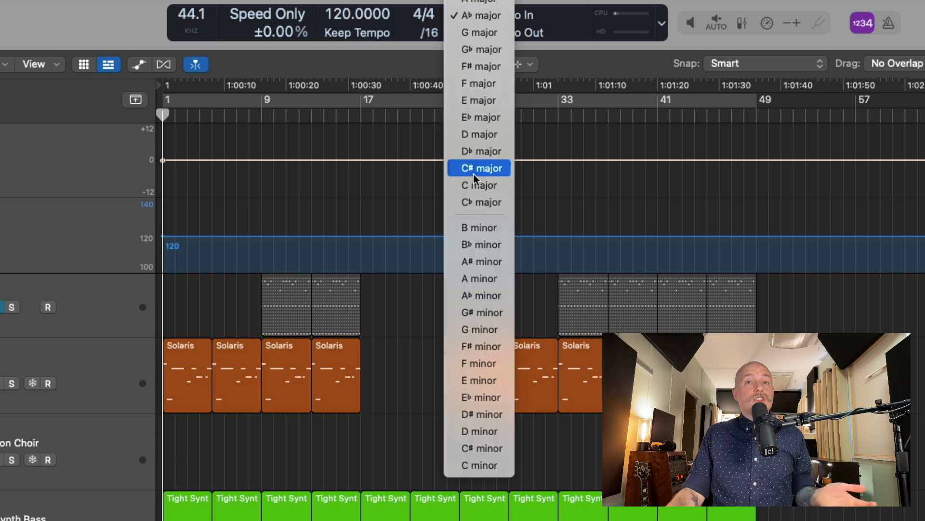
mouse_move(475, 183)
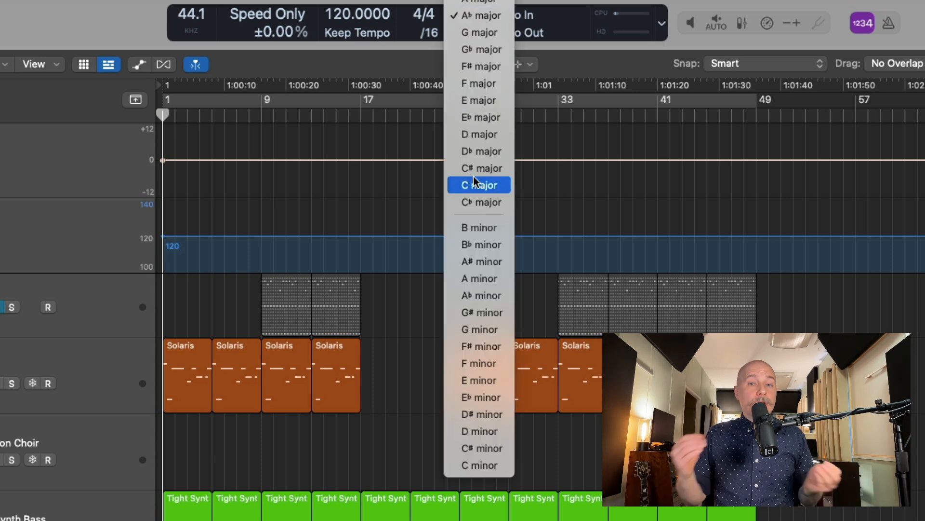
mouse_move(479, 228)
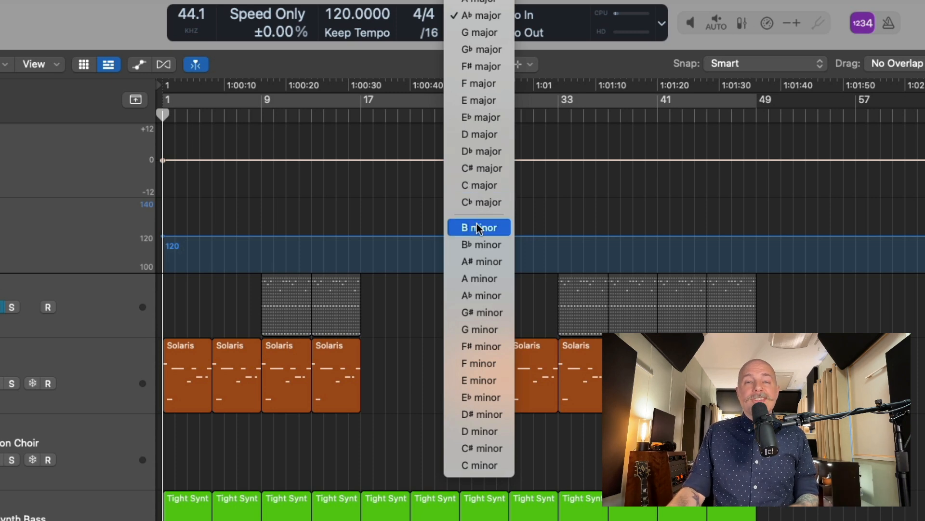
left_click(479, 227)
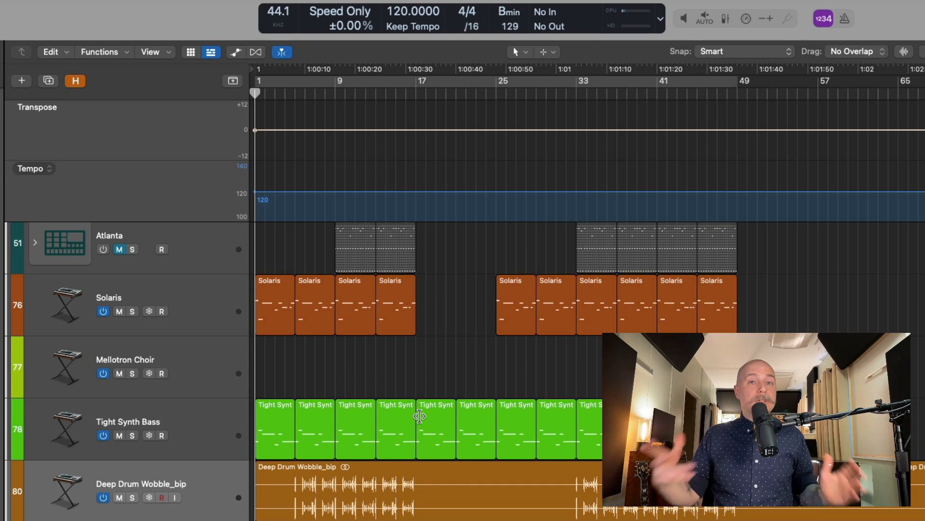
mouse_move(436, 148)
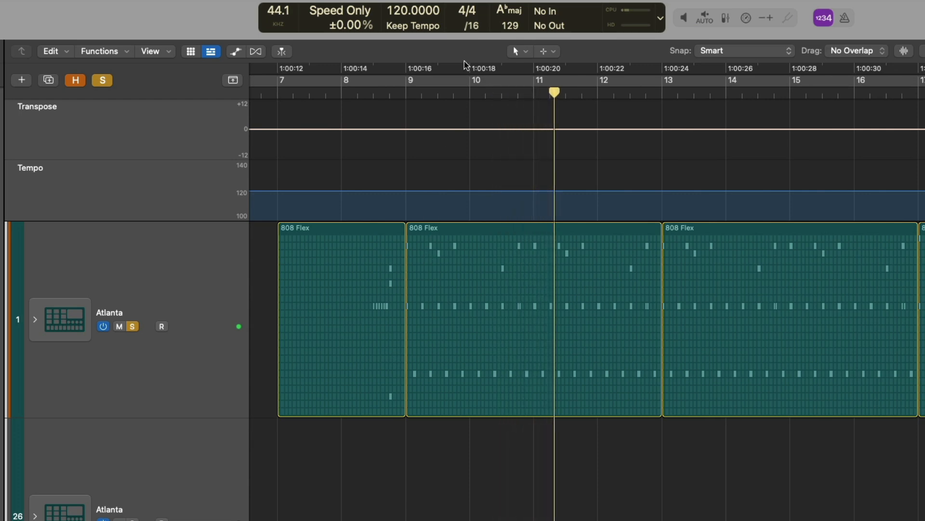
- Set the LCD key to B minor and select the Atlanta track's 808 Flex regions
left_click(507, 12)
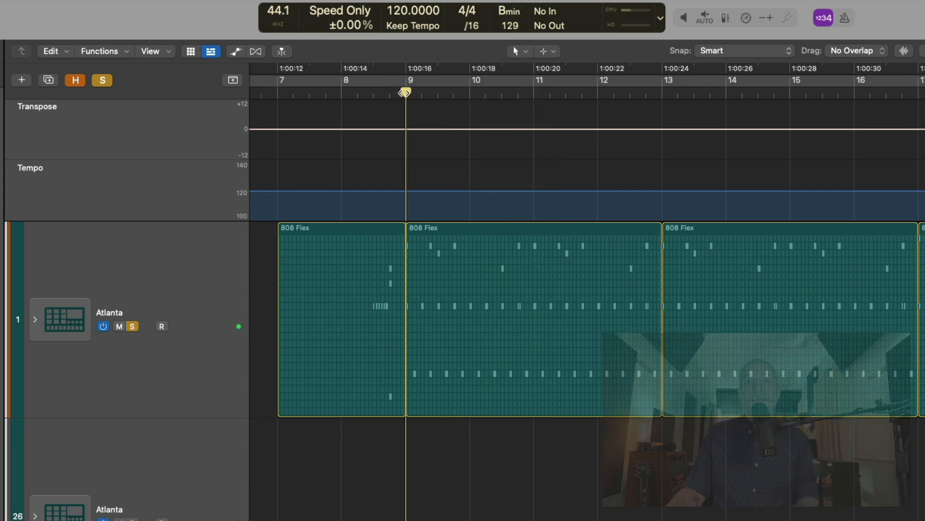
left_click(282, 51)
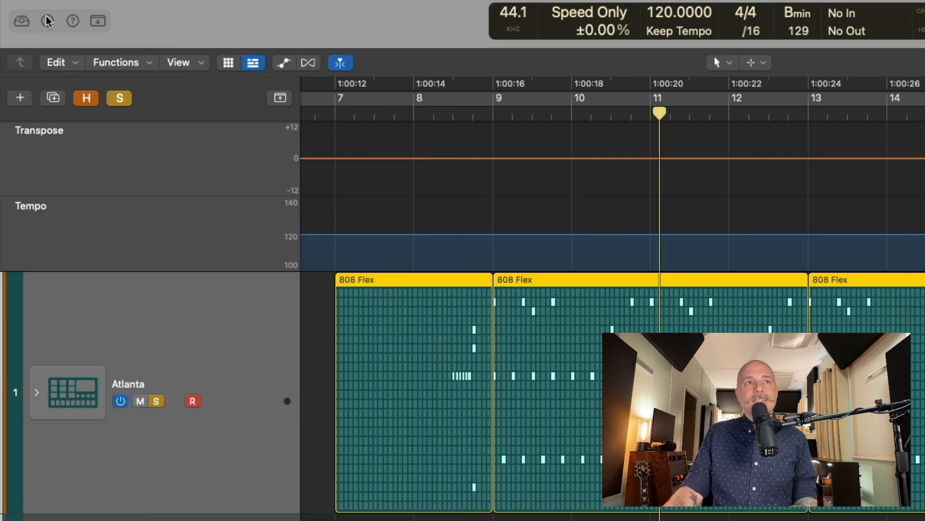
left_click(46, 21)
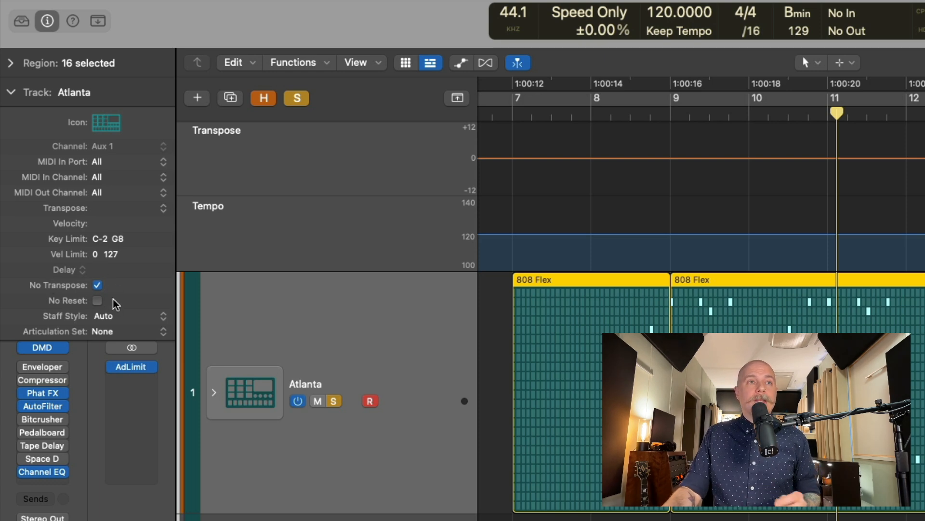
left_click(796, 13)
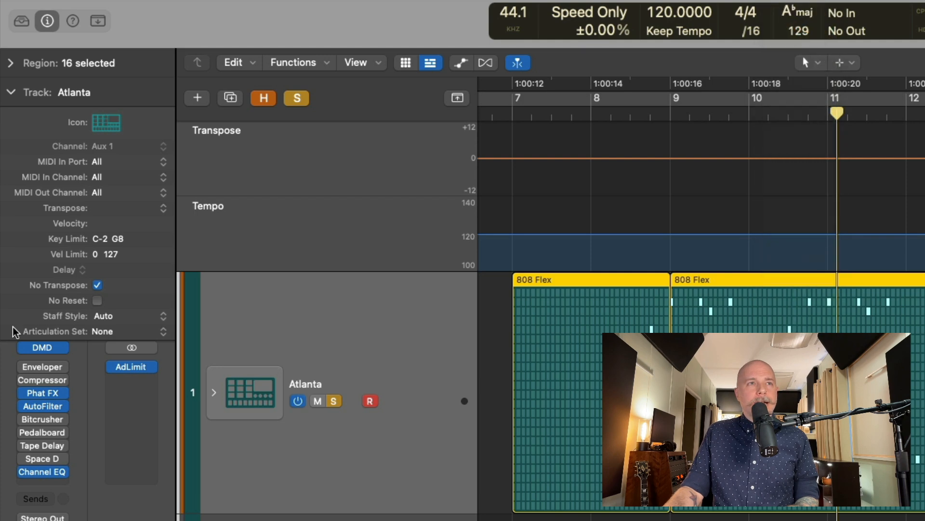
left_click(98, 285)
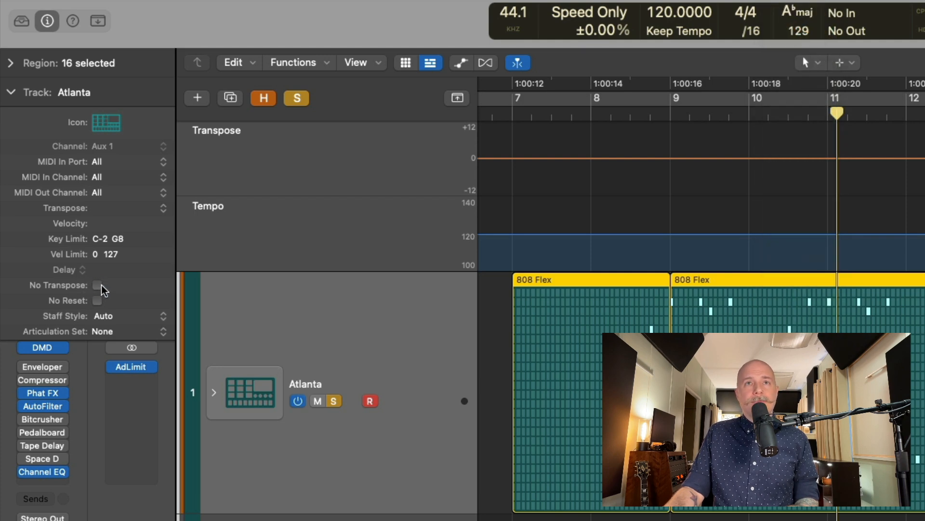
left_click(797, 13)
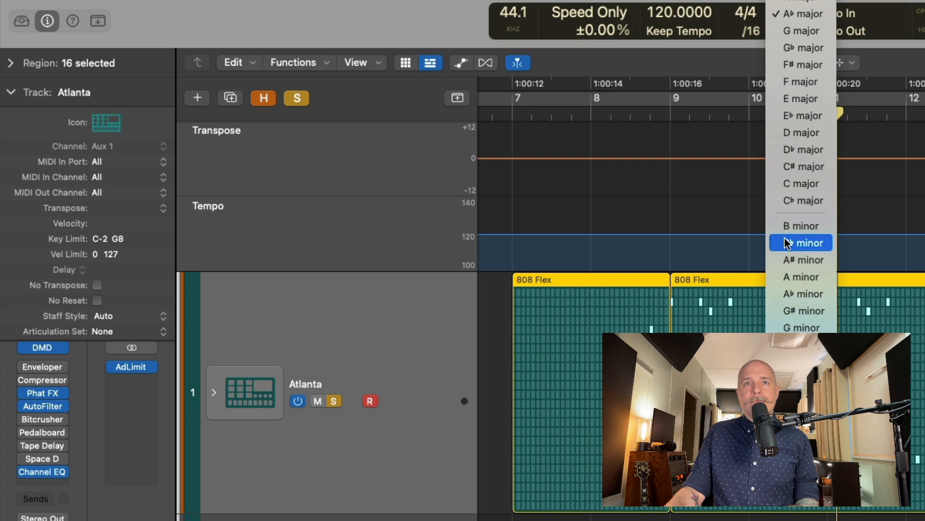
left_click(800, 242)
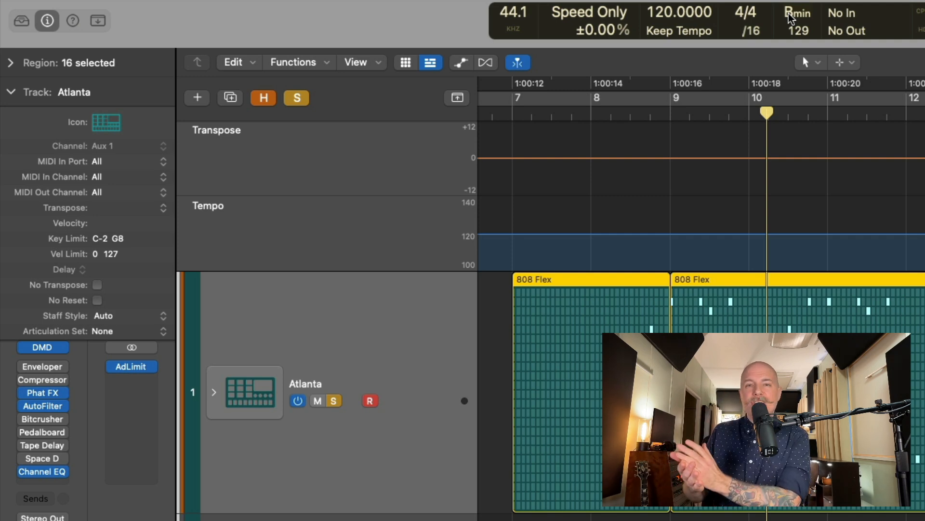
left_click(796, 13)
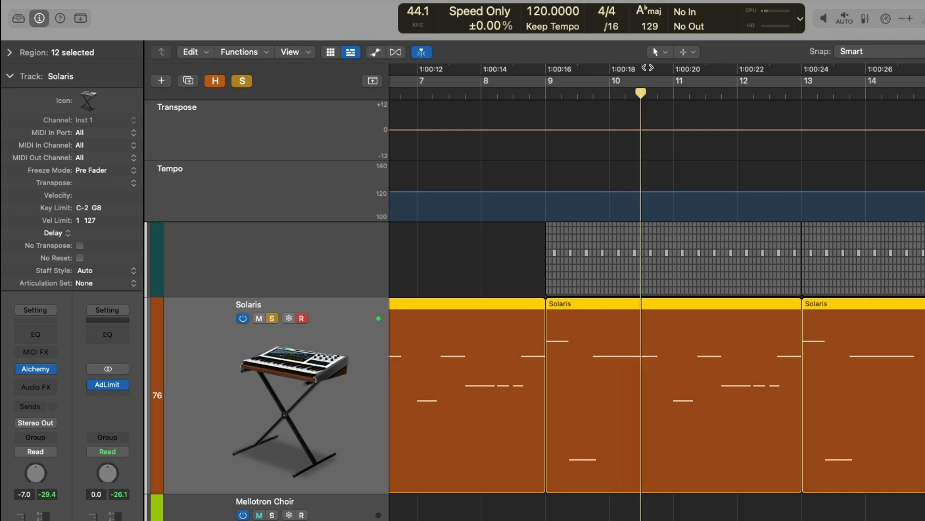
left_click(645, 12)
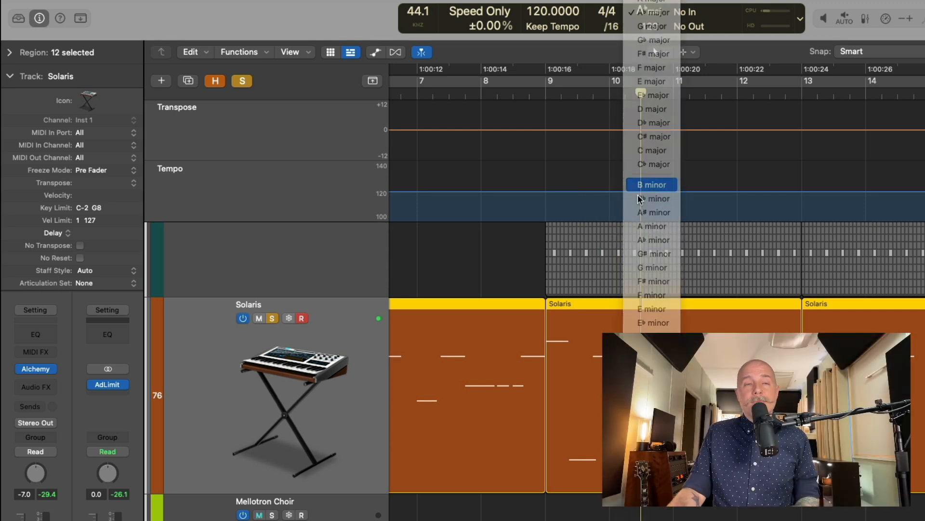
left_click(652, 185)
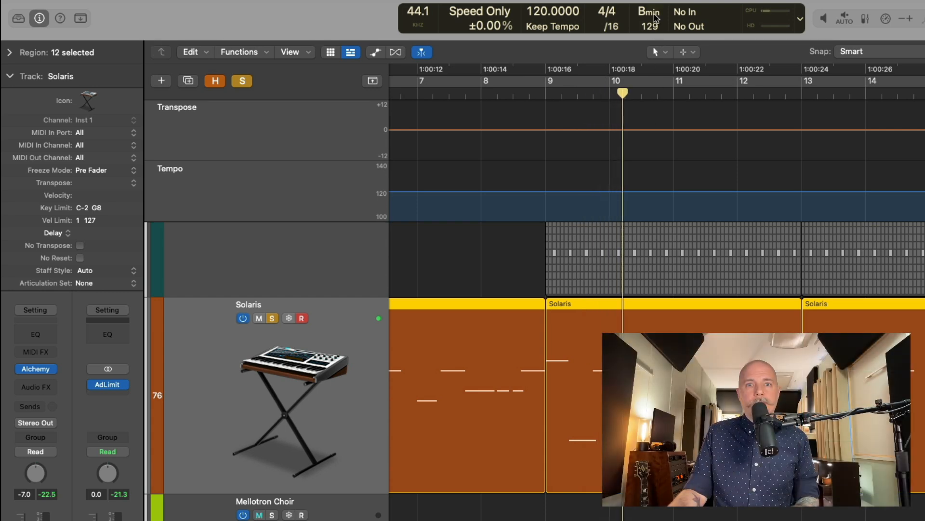
left_click(648, 14)
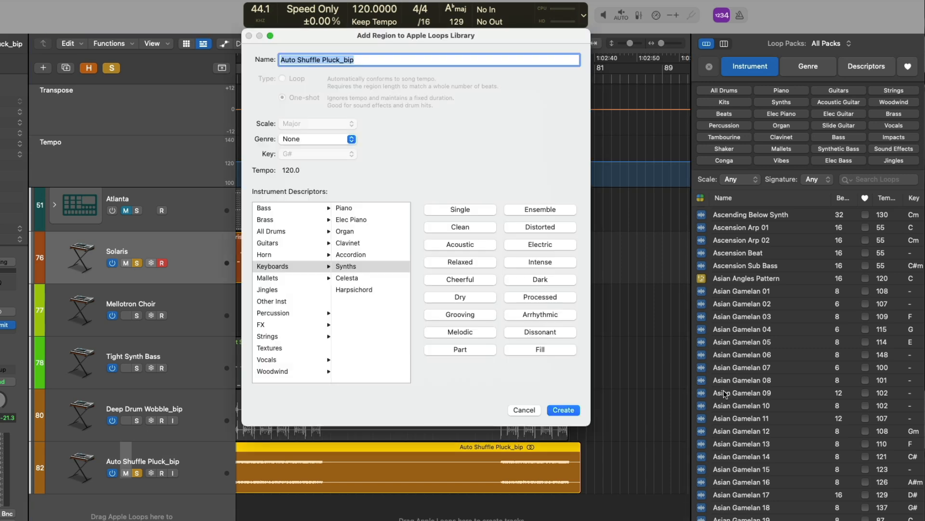
mouse_move(625, 333)
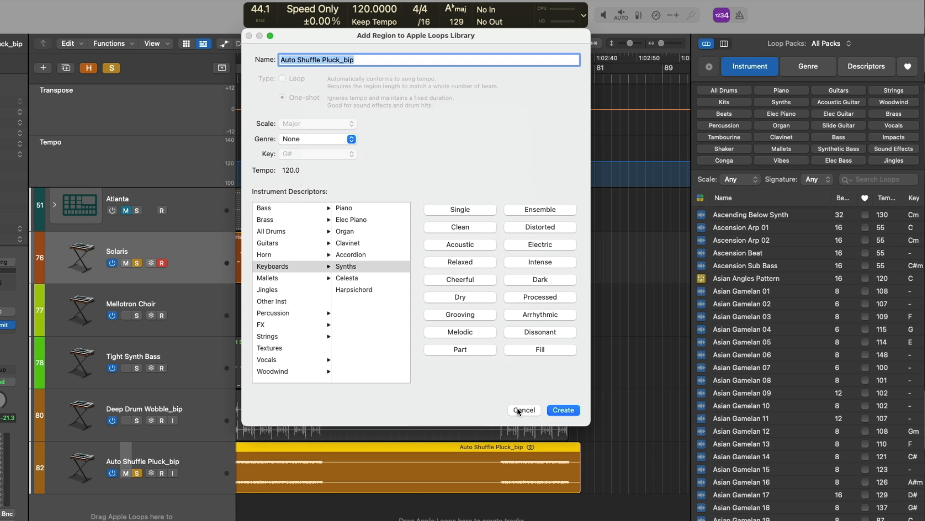
- Cancel the Apple Loops dialog without saving the Auto Shuffle Pluck_bip region
left_click(524, 409)
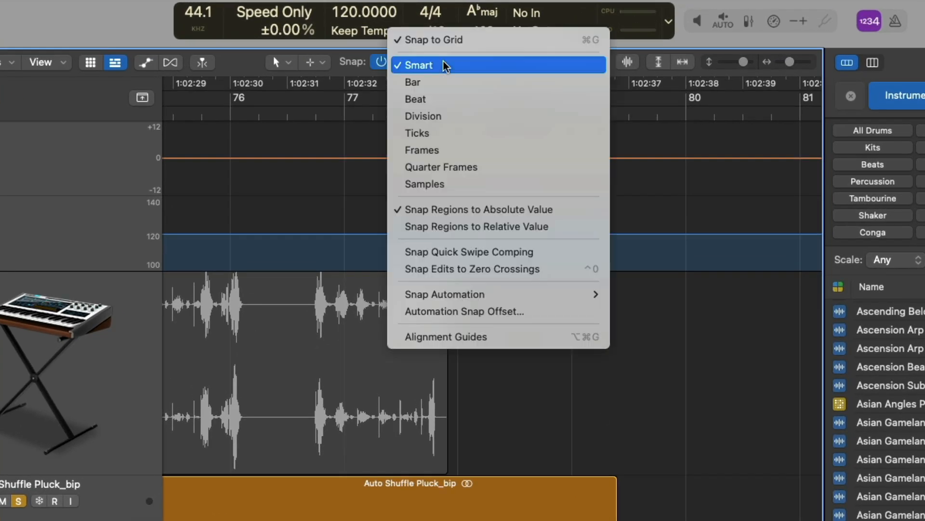
mouse_move(464, 209)
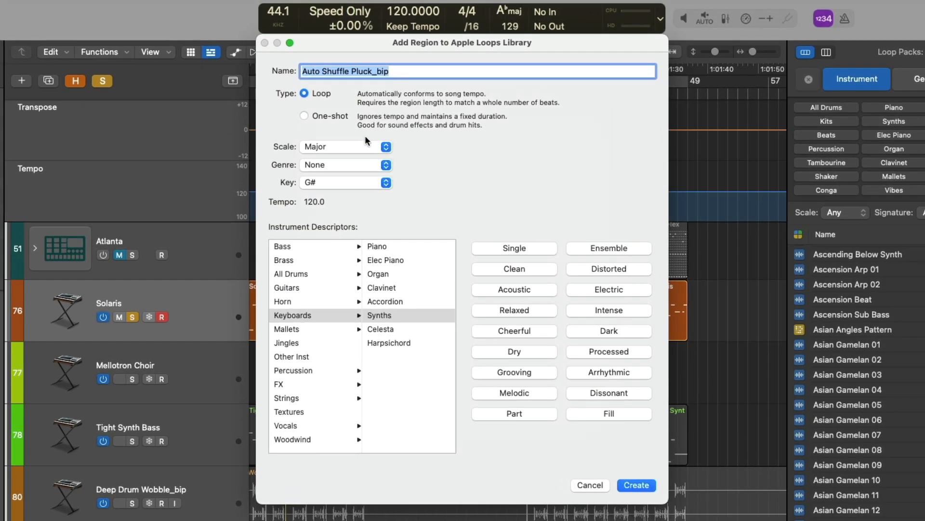
mouse_move(369, 140)
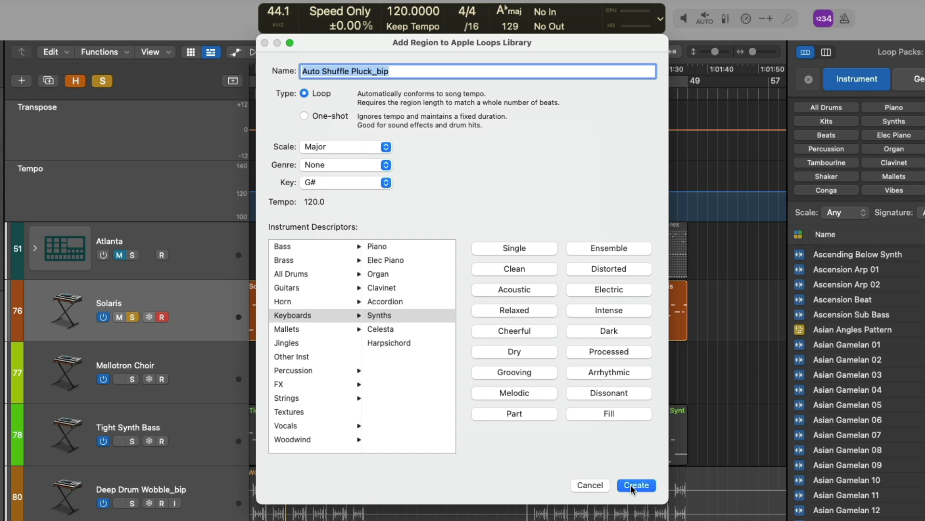
- Create the pluck region as a Loop-type Apple Loop and search the browser for 'aut'
left_click(636, 485)
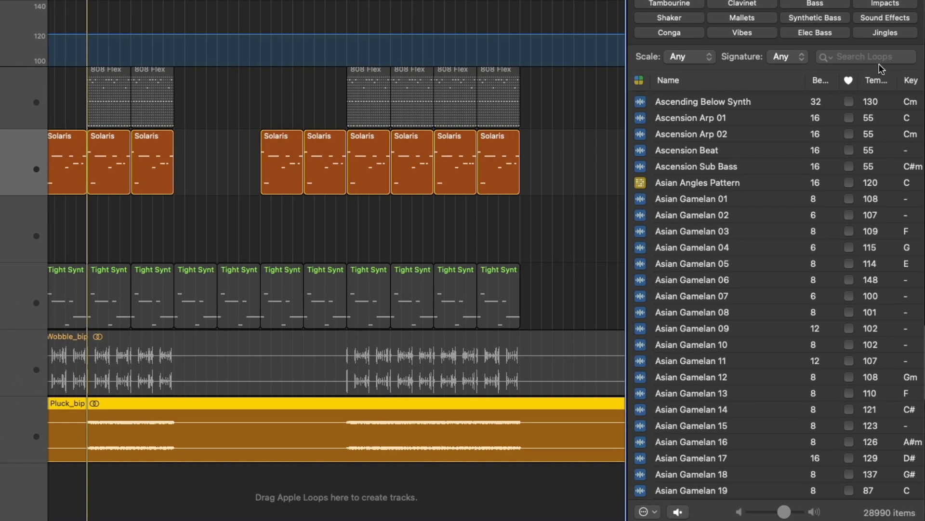
type("aut")
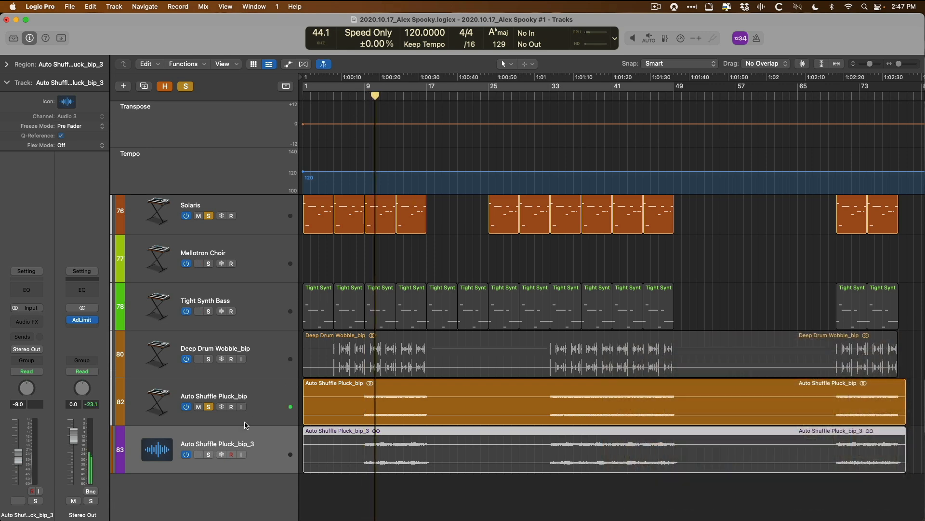
- Select the new Auto Shuffle Pluck_bip_3 loop in the Loop Browser
left_click(209, 455)
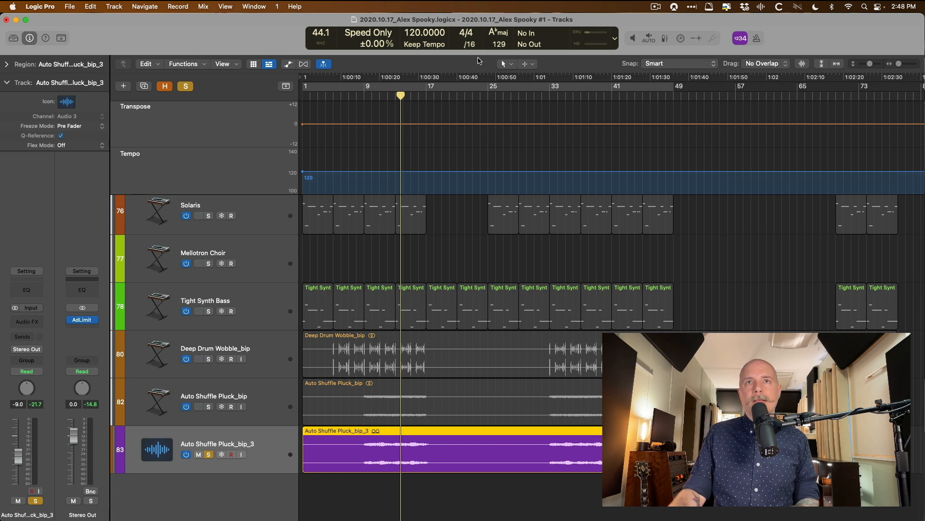
- Leave the key menu at A♭ major, then reopen it and try B minor
left_click(501, 33)
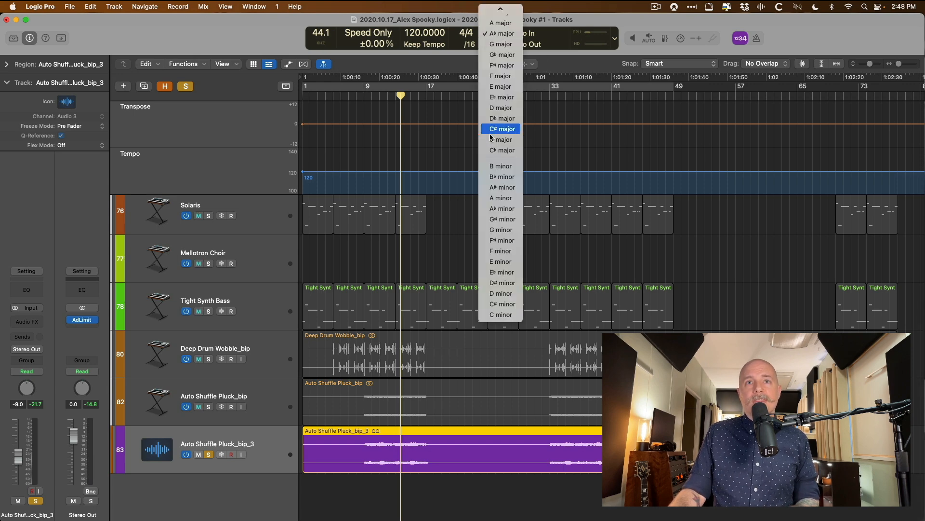
left_click(499, 33)
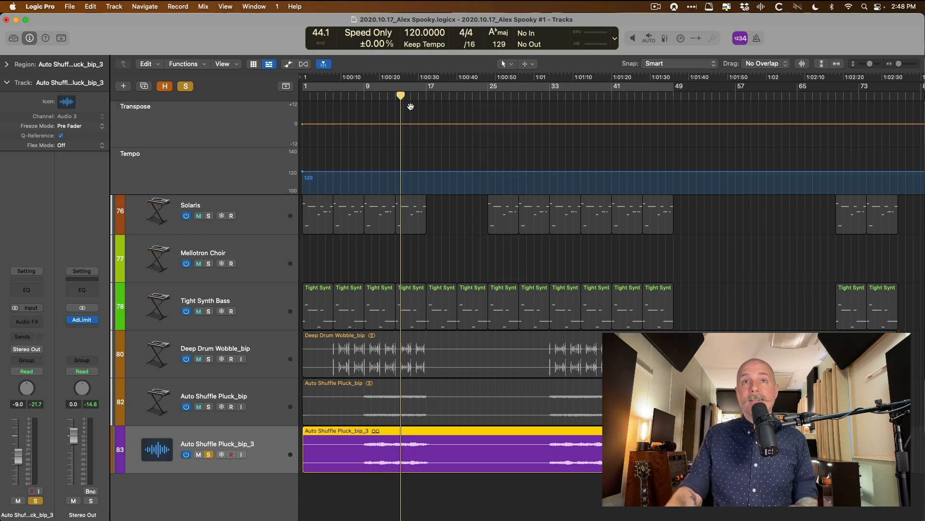
left_click(497, 35)
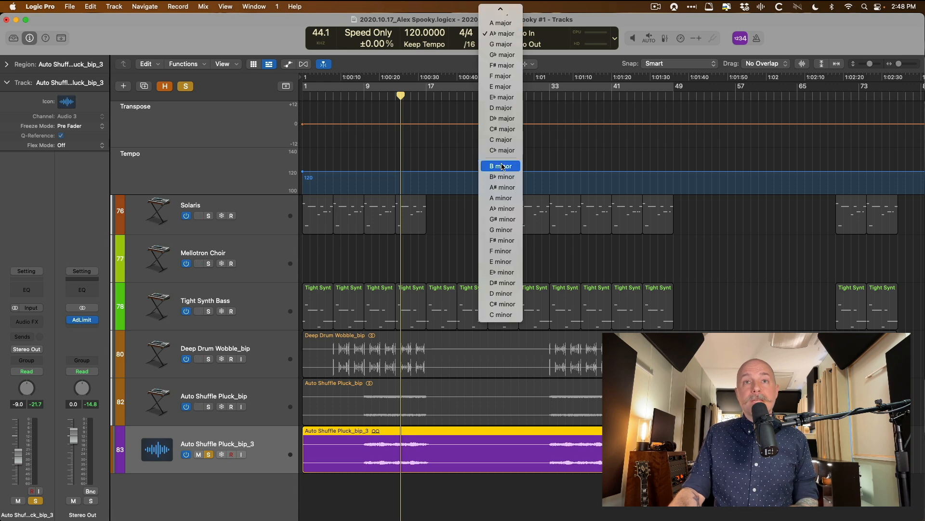
left_click(501, 165)
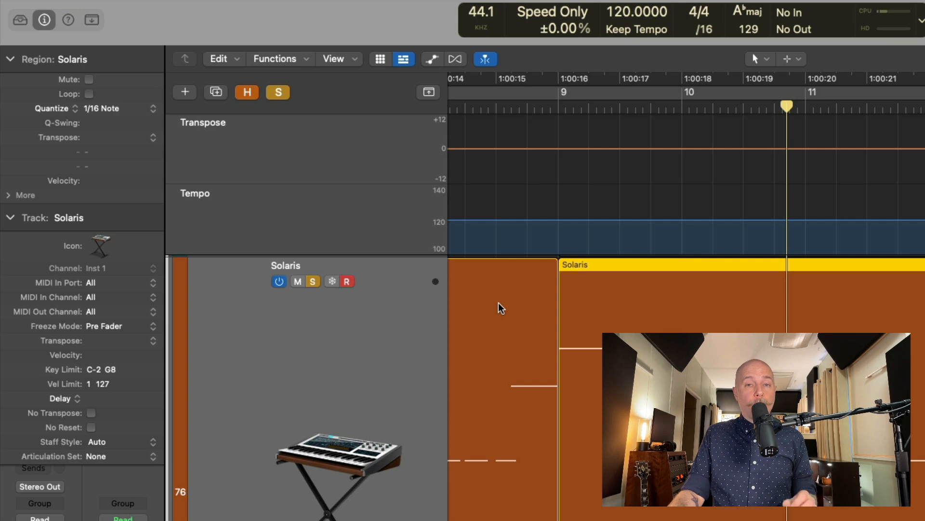
- Select the earlier Solaris region for transposing
left_click(121, 132)
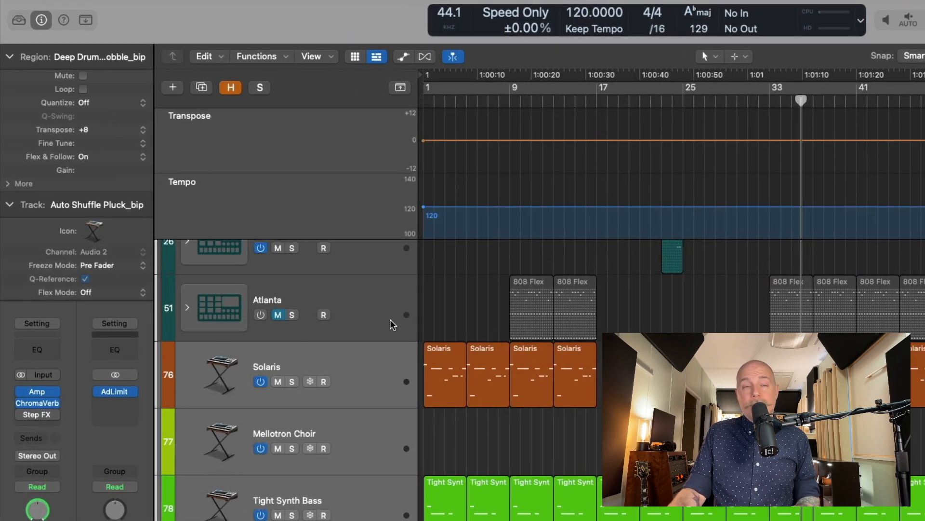
mouse_move(490, 427)
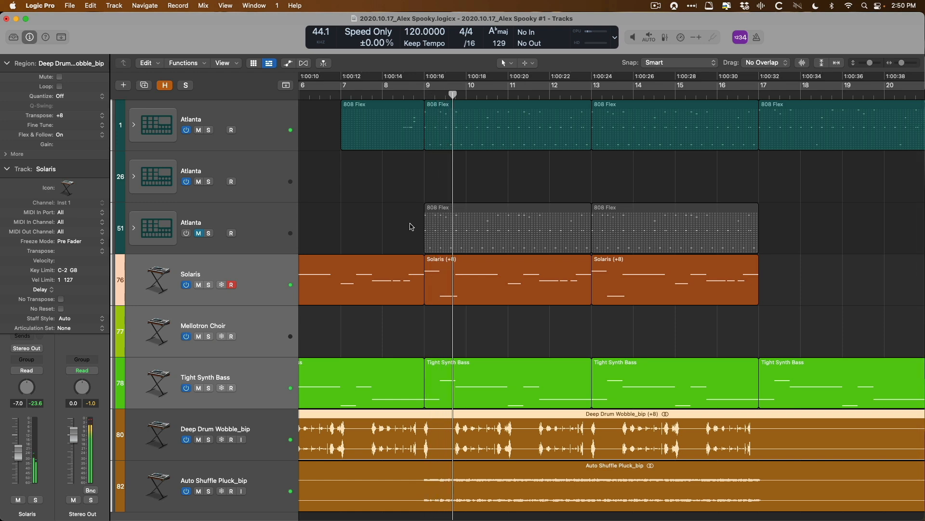
- Transpose the Solaris, Tight Synth Bass and pluck regions +8, then start Bounce Regions In Place
left_click(493, 90)
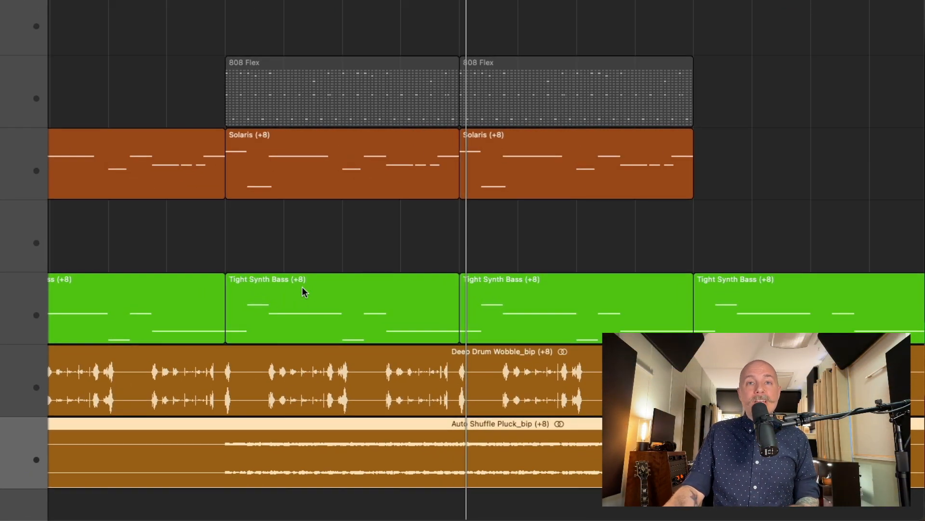
mouse_move(388, 280)
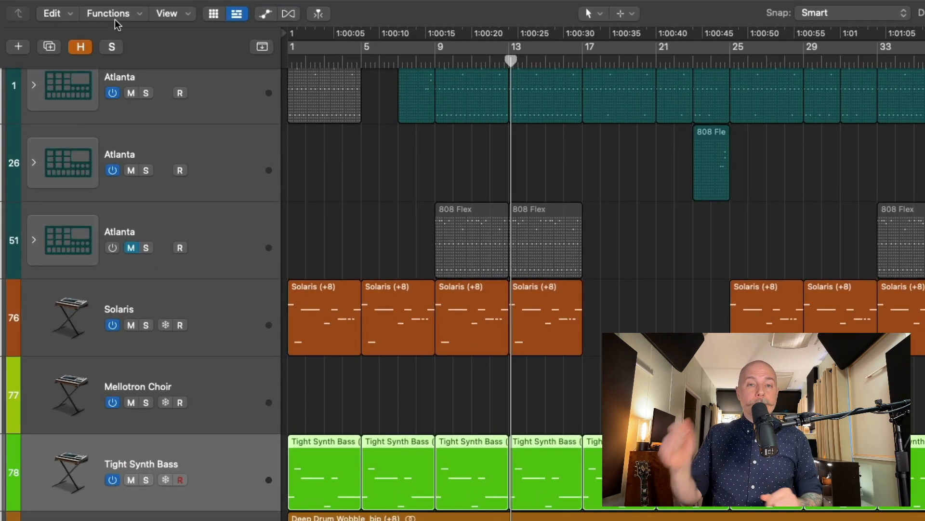
left_click(108, 13)
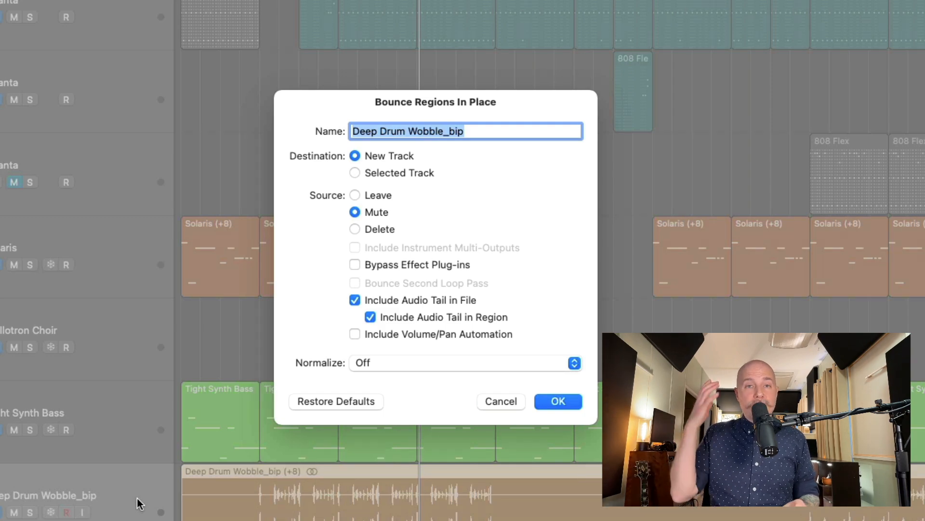
- Confirm the bounce with New Track and Mute source, removing the +8 labels
left_click(558, 401)
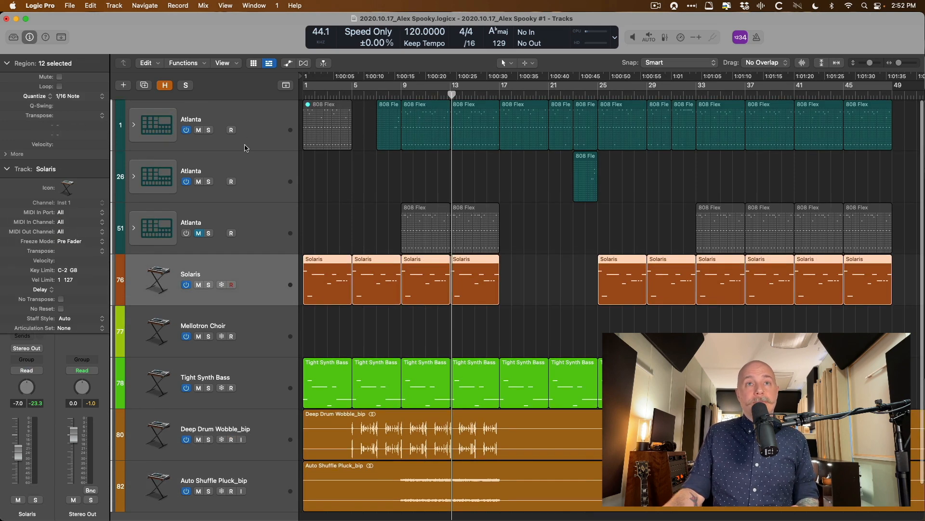
scroll("down", 3)
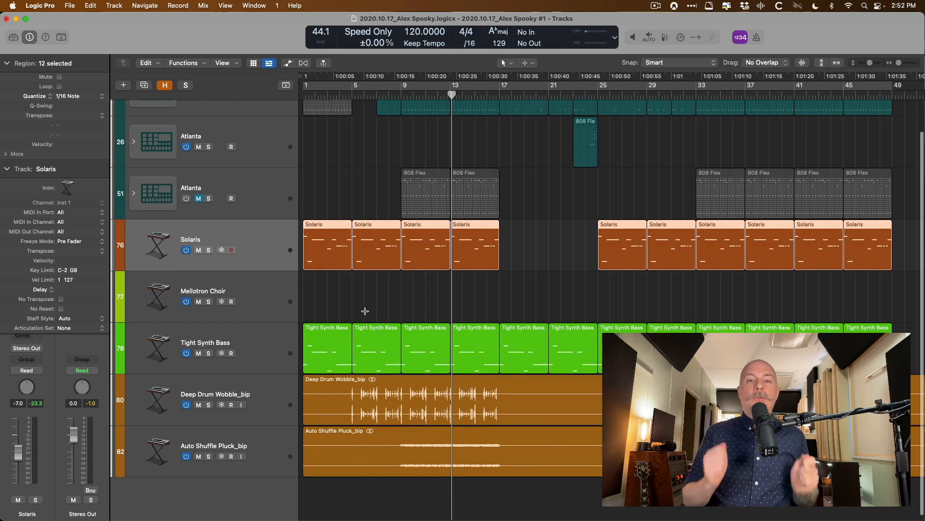
mouse_move(184, 214)
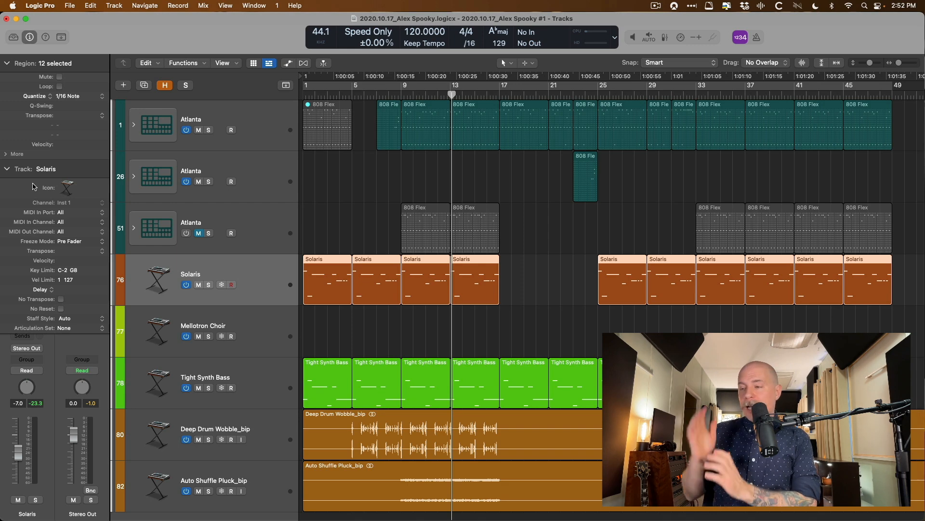
left_click(7, 169)
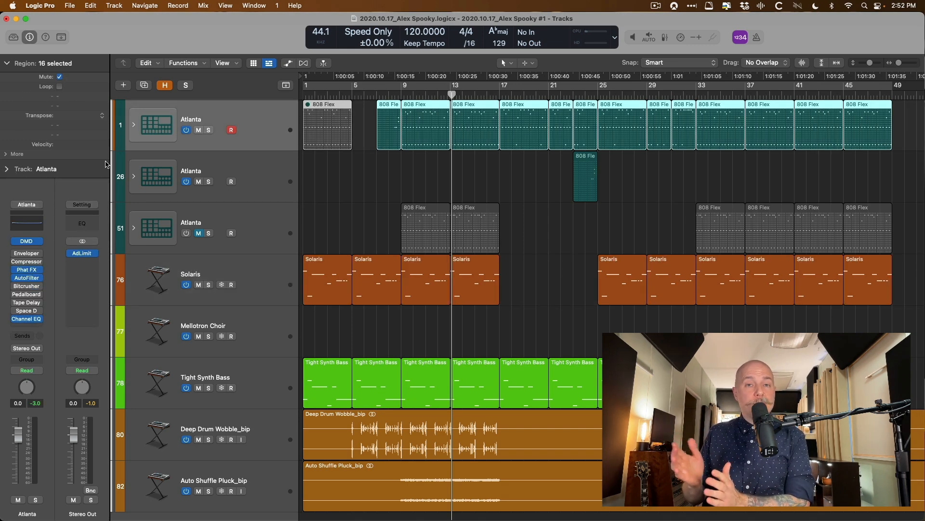
left_click(13, 169)
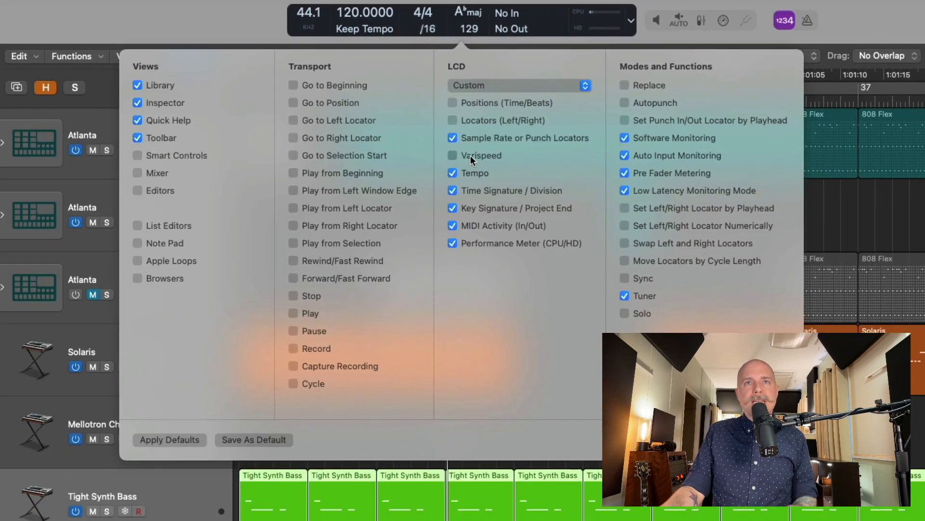
- Tick Varispeed under LCD in the control bar customization options
left_click(453, 156)
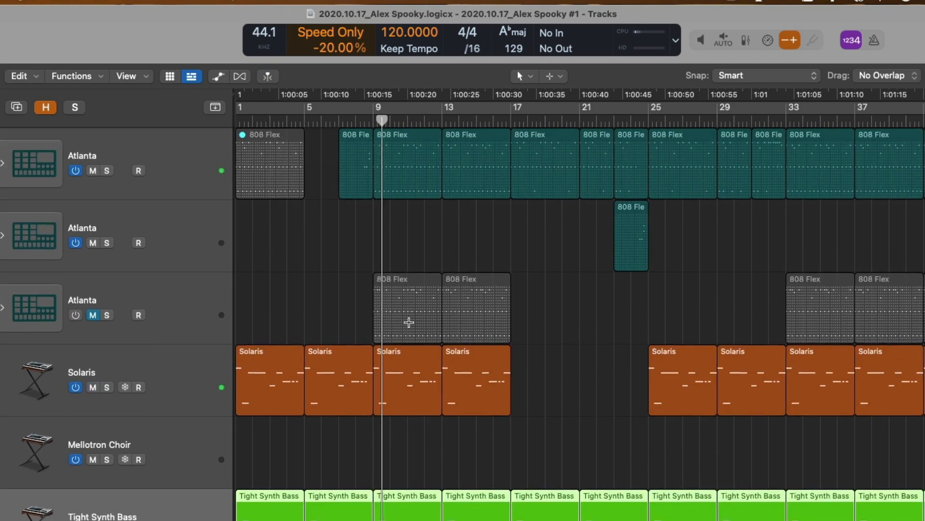
mouse_move(370, 232)
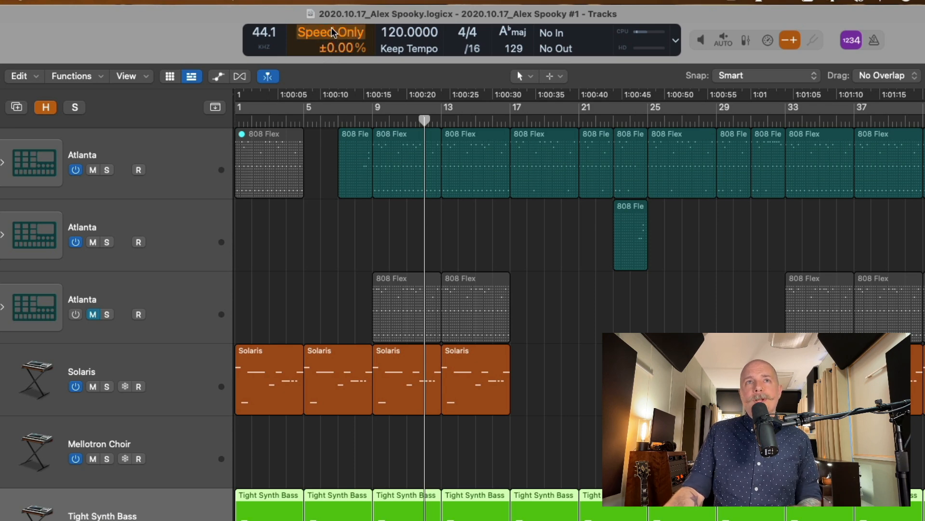
- Switch the Varispeed mode from Speed Only to Varispeed (Speed and Pitch)
left_click(330, 32)
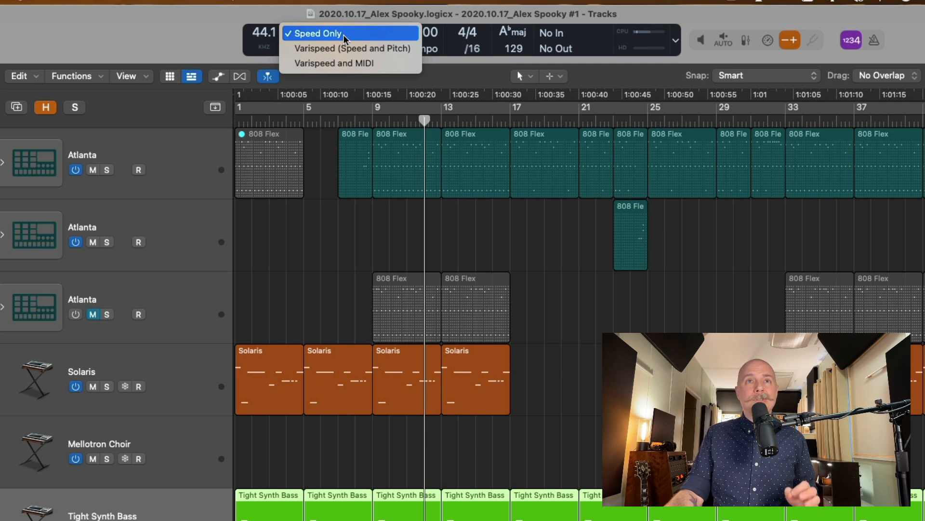
left_click(314, 33)
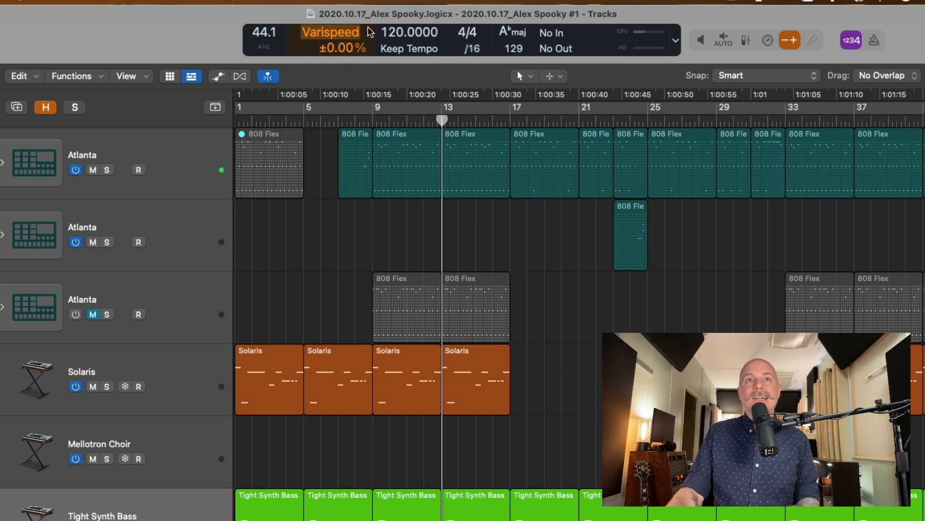
- Change the Varispeed value unit to Detune (Semitones.Cents), reading minus eight semitones
left_click(332, 47)
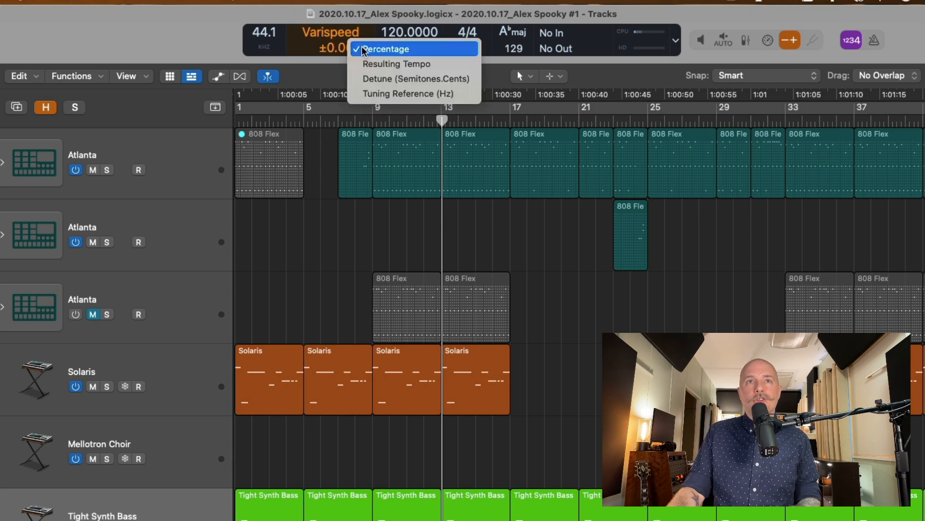
mouse_move(398, 64)
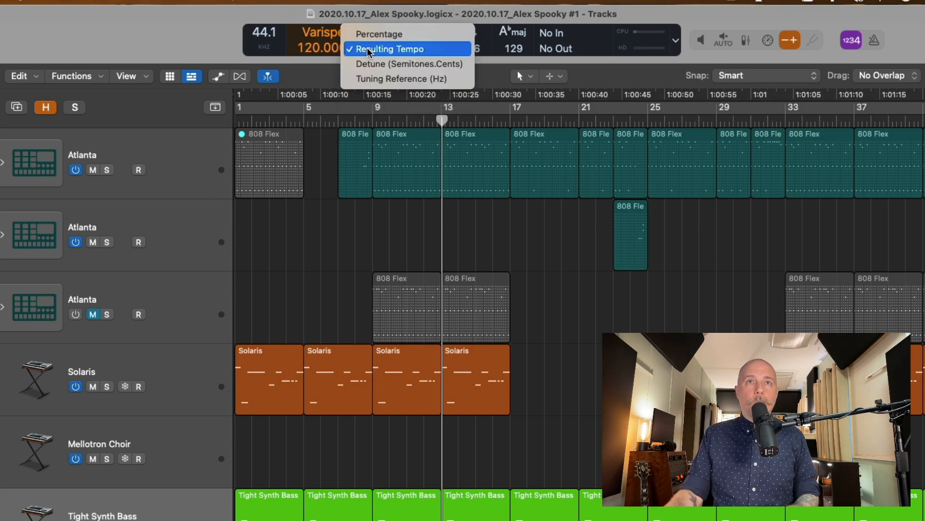
left_click(390, 48)
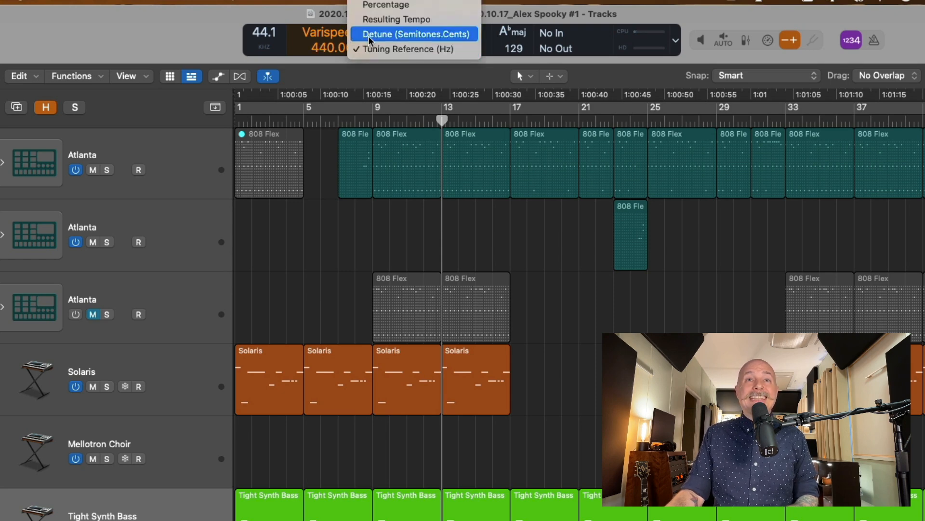
left_click(418, 34)
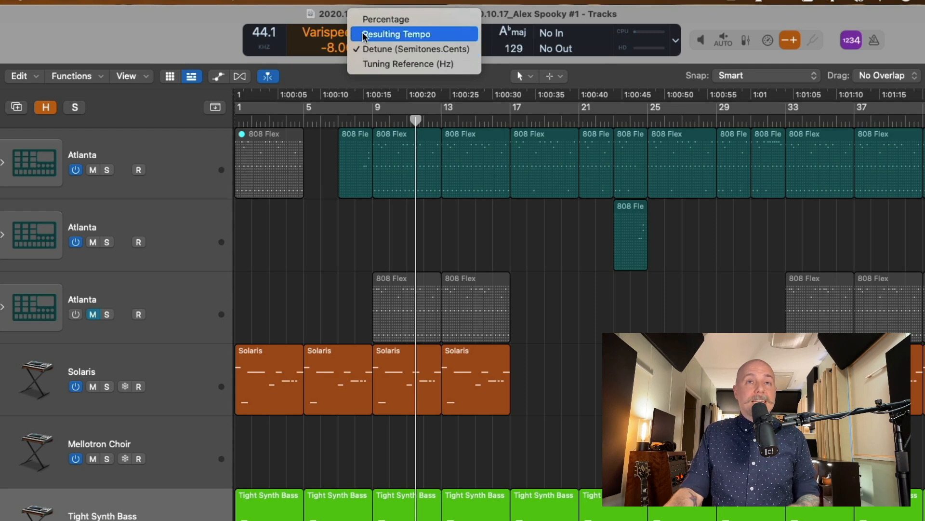
- Switch the Varispeed unit to Resulting Tempo, showing 75.595 bpm
left_click(405, 34)
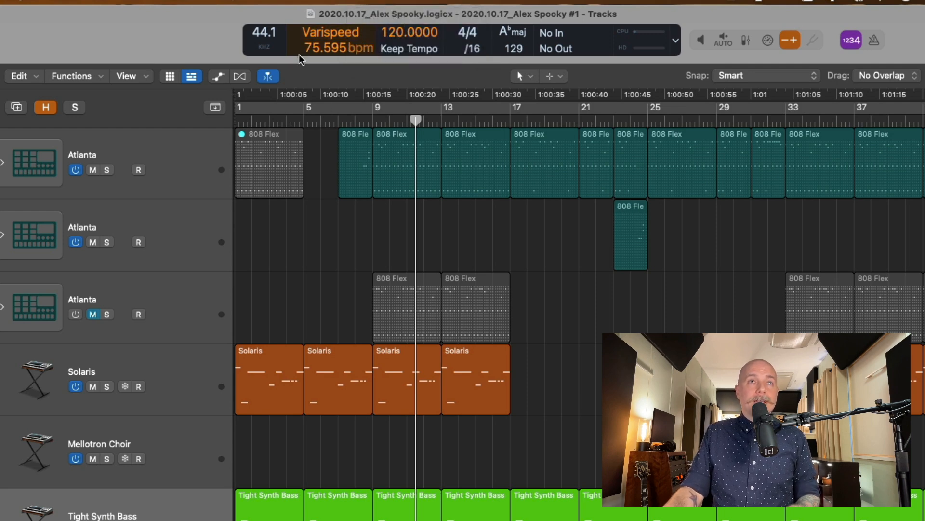